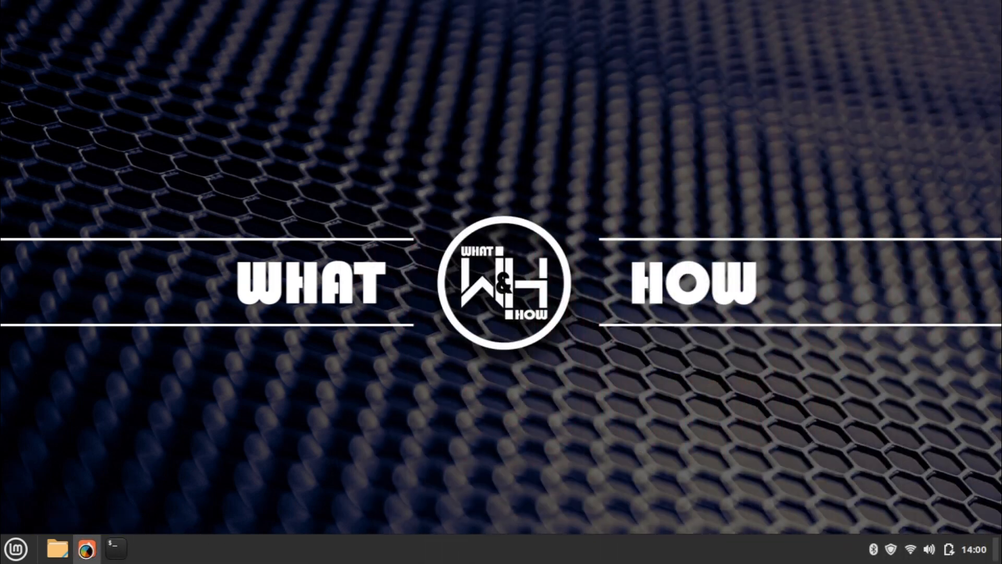
- Launch Firefox and search Google for 'davinci resolve download'
click(86, 548)
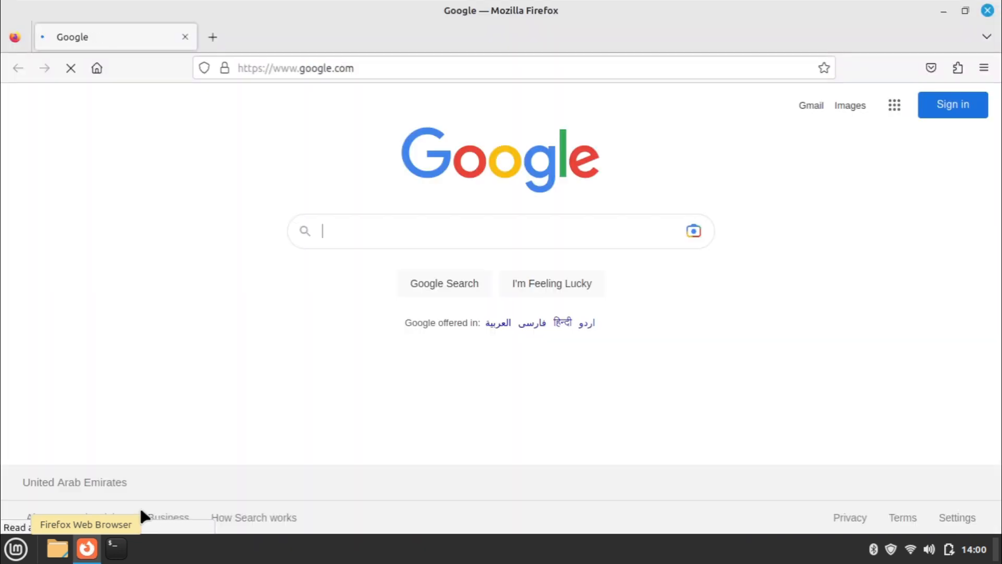
text(da)
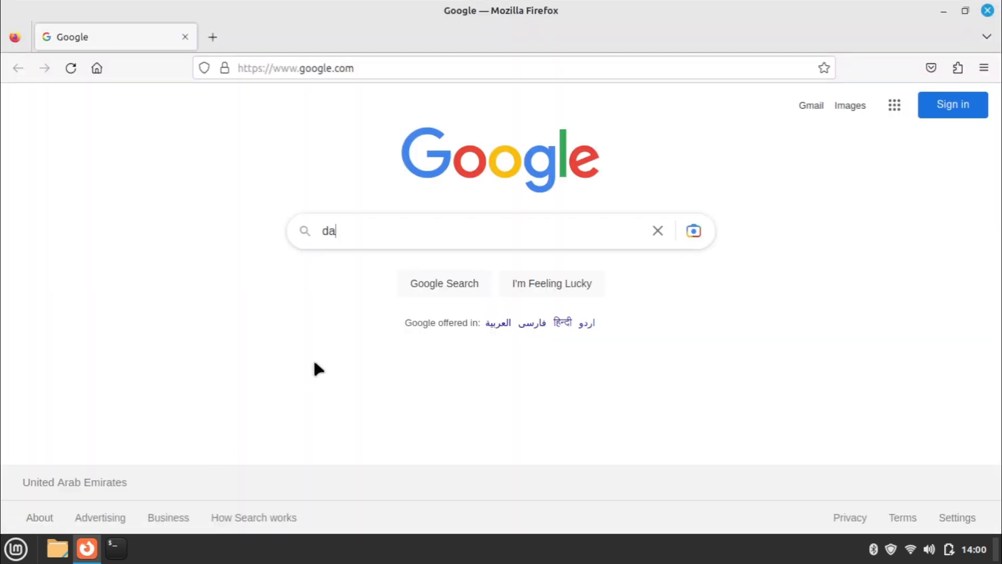
text(vinci resolve)
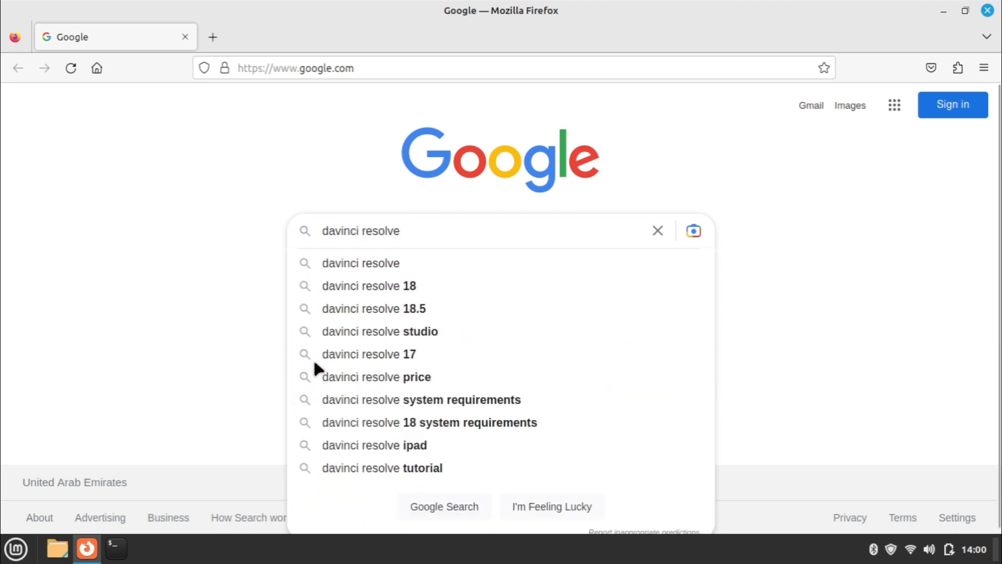
text(download)
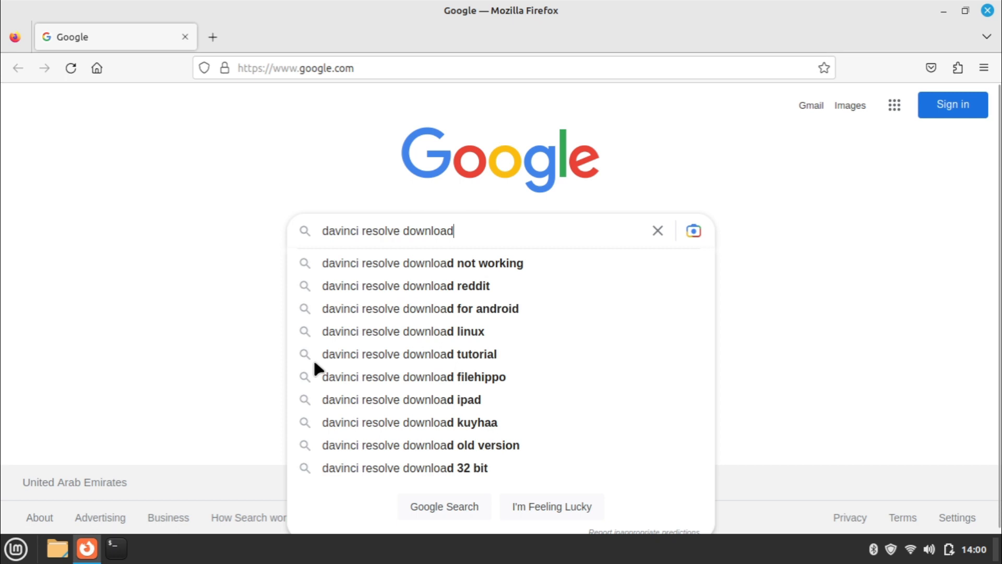
key(Return)
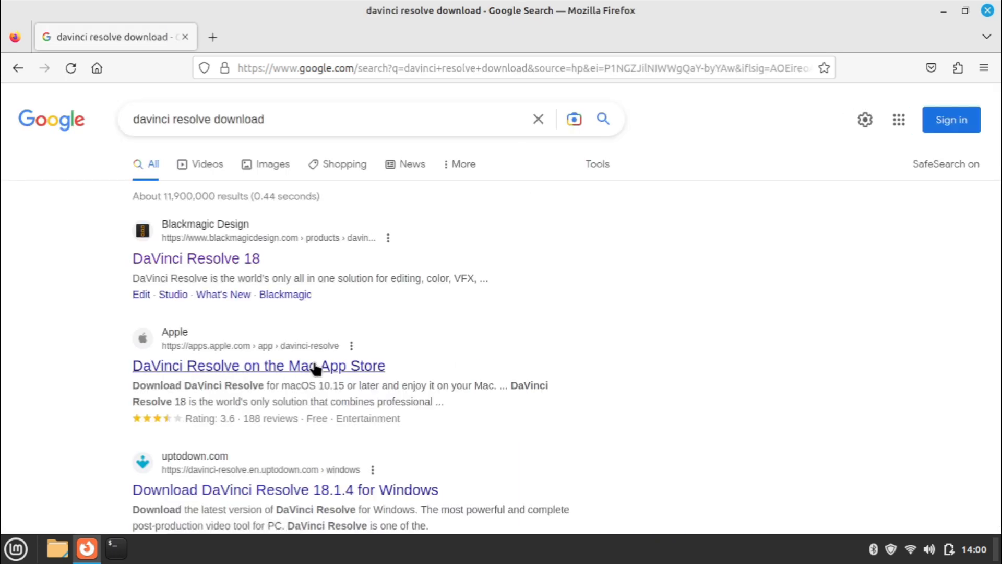
- Open the Blackmagic Design DaVinci Resolve 18 result and reveal its Download Now edition options
click(195, 259)
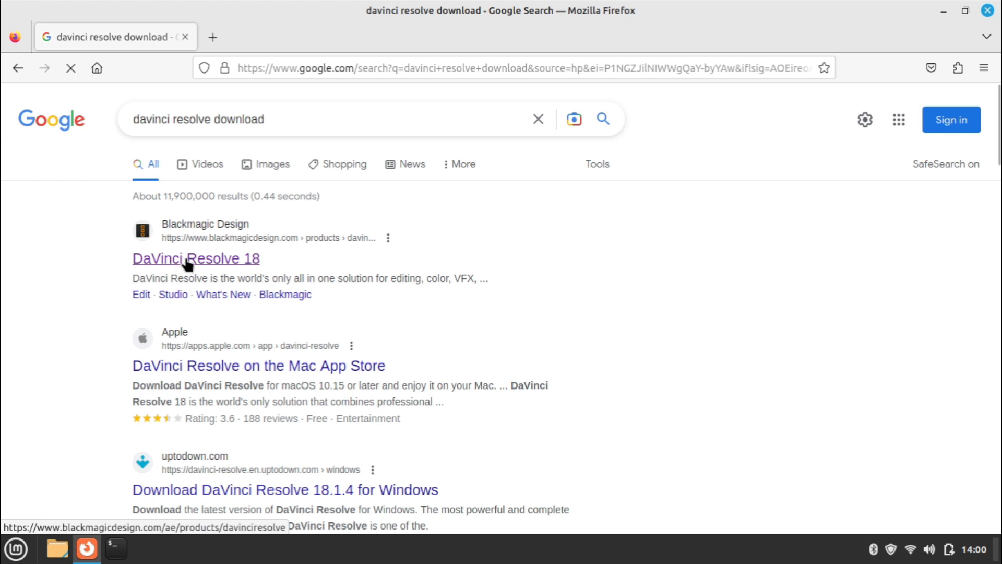
click(195, 258)
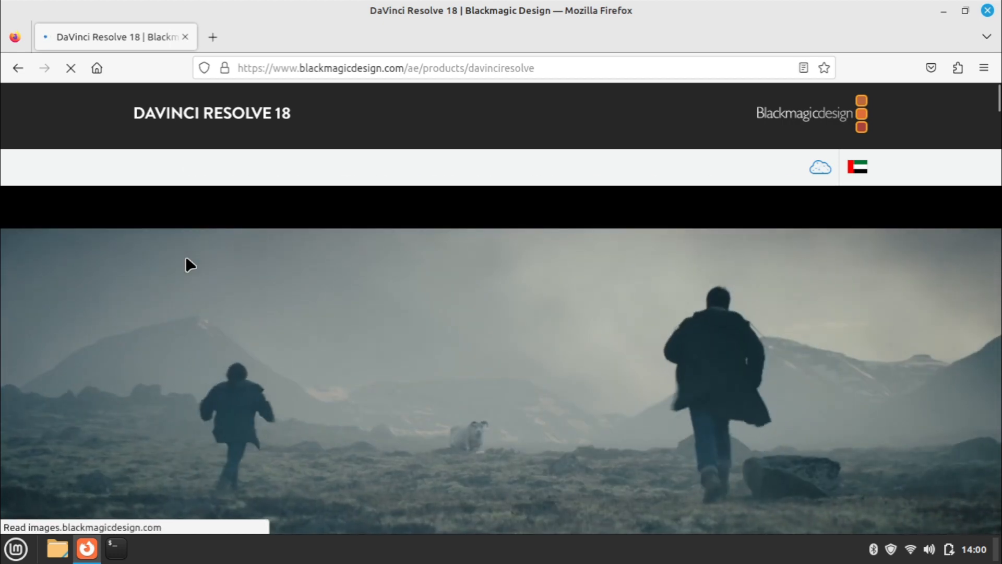
scroll(down, 3)
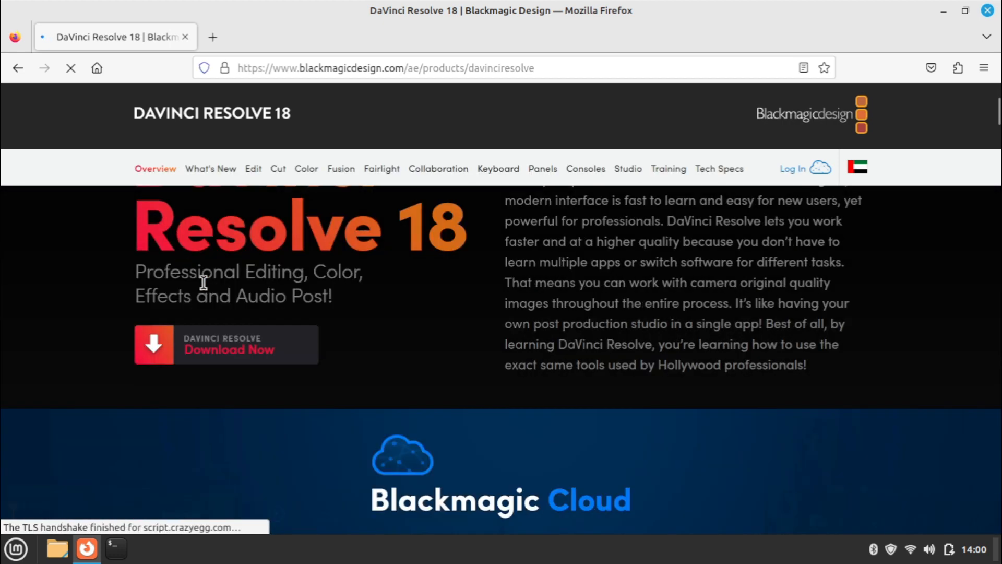
click(226, 344)
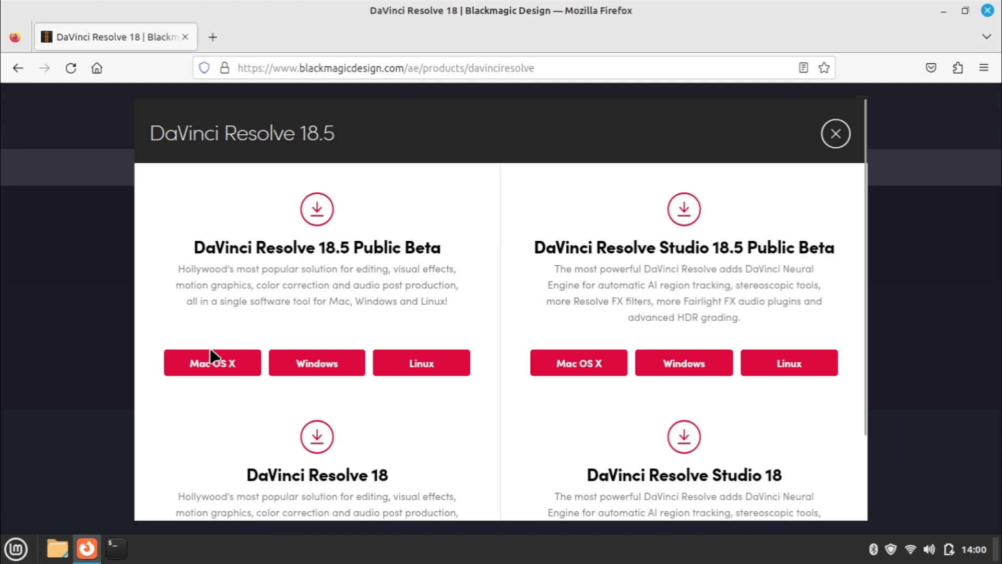
mouse_move(498, 330)
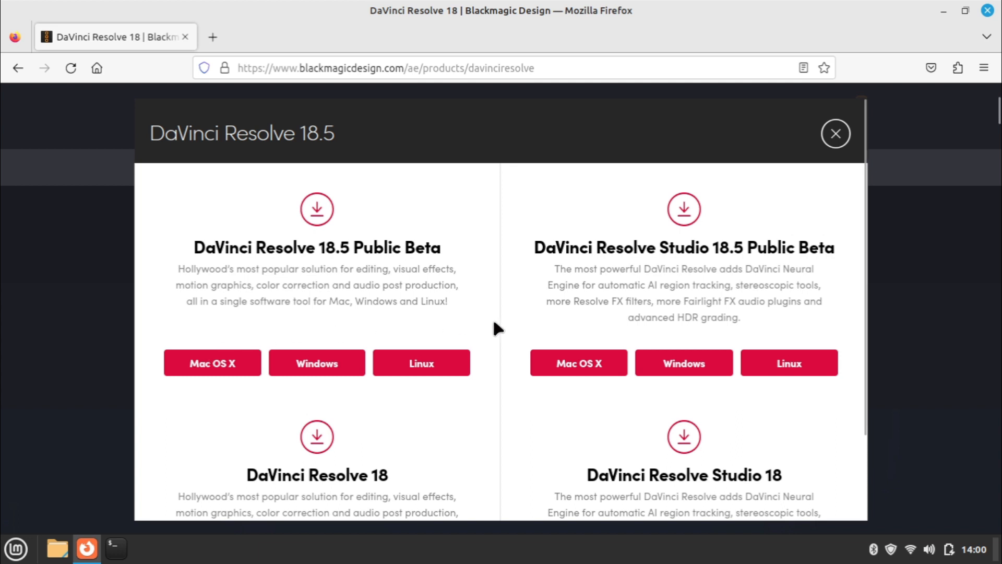
scroll(down, 3)
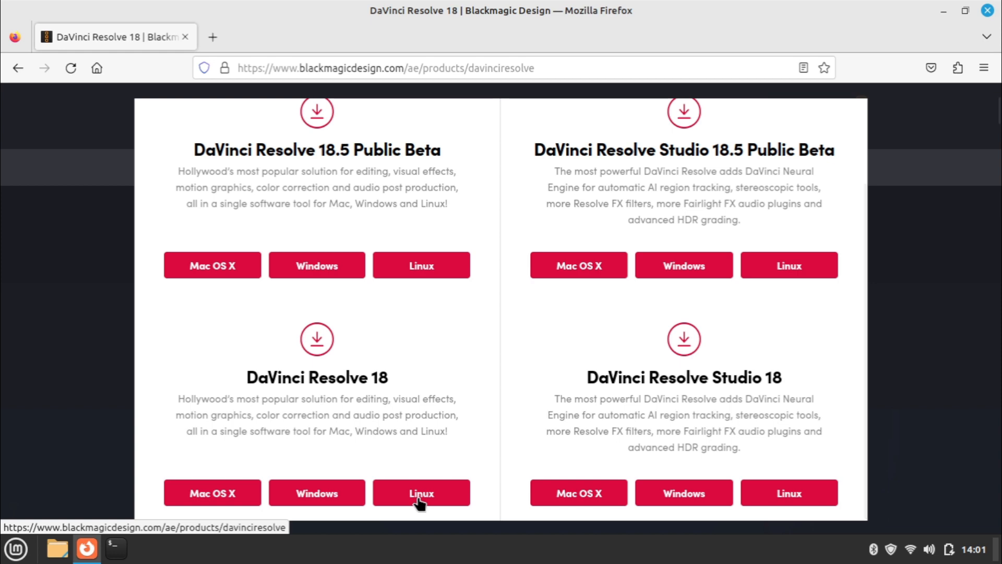
- Pick the DaVinci Resolve 18 Linux download and submit the registration form to download
click(420, 492)
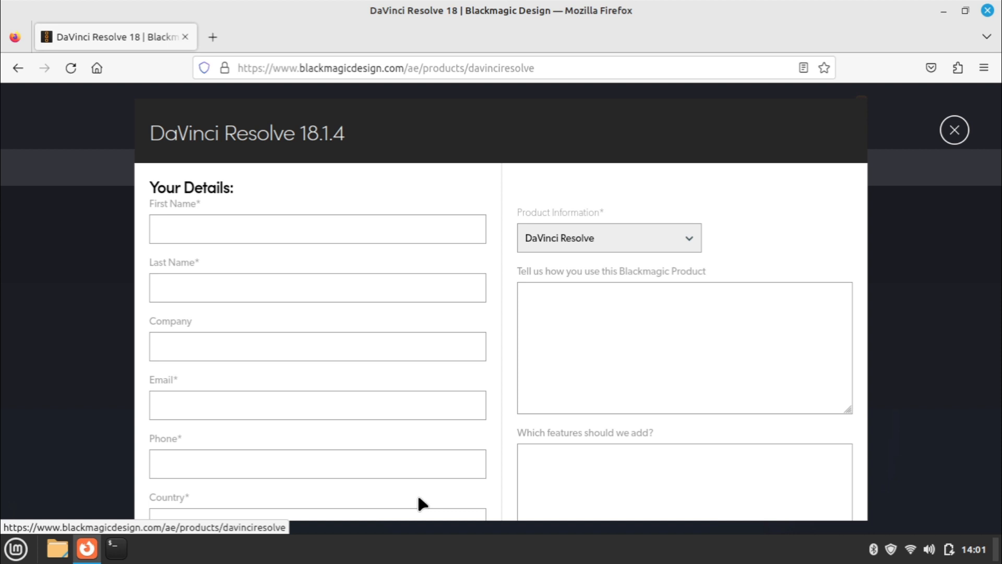
scroll(down, 3)
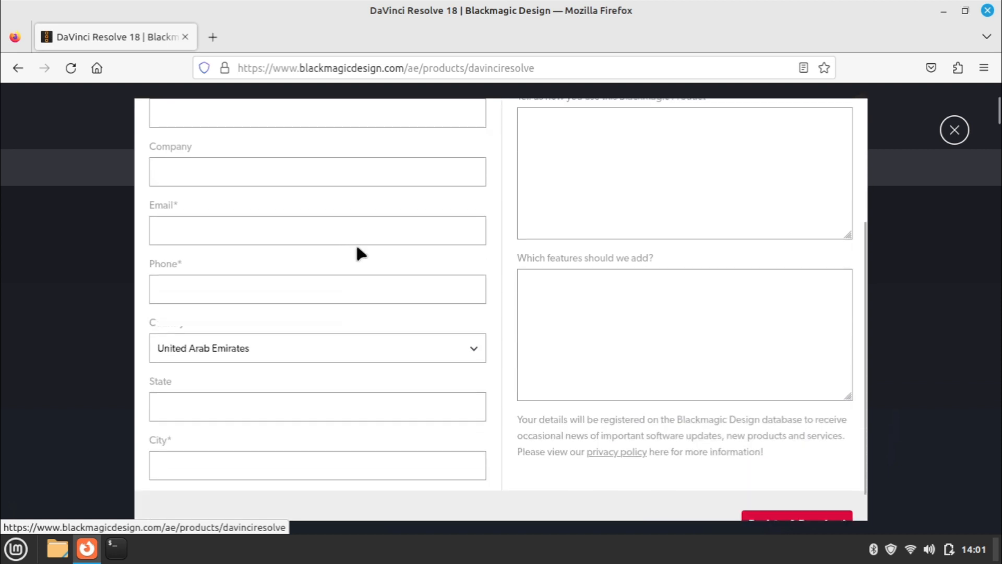
scroll(down, 3)
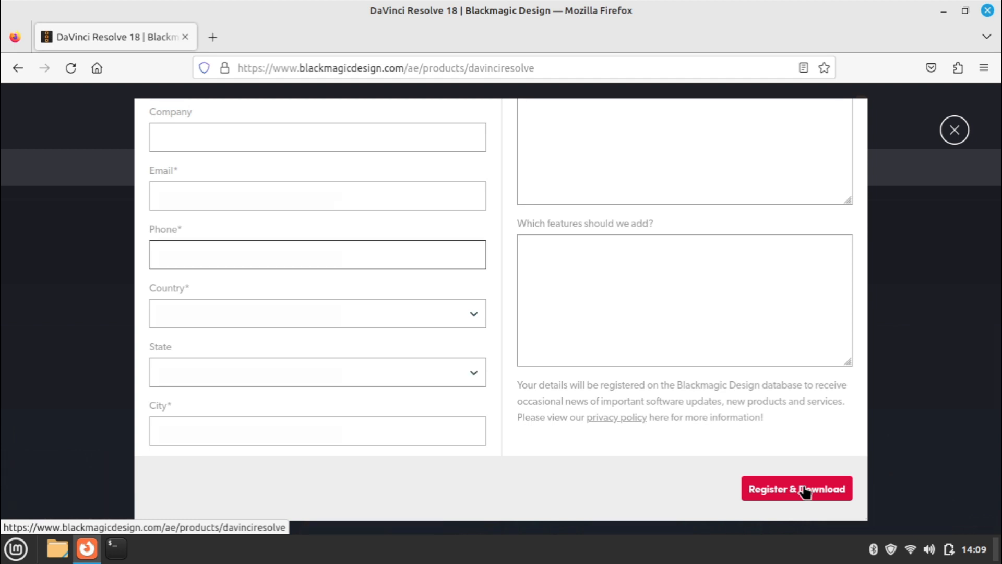
click(797, 489)
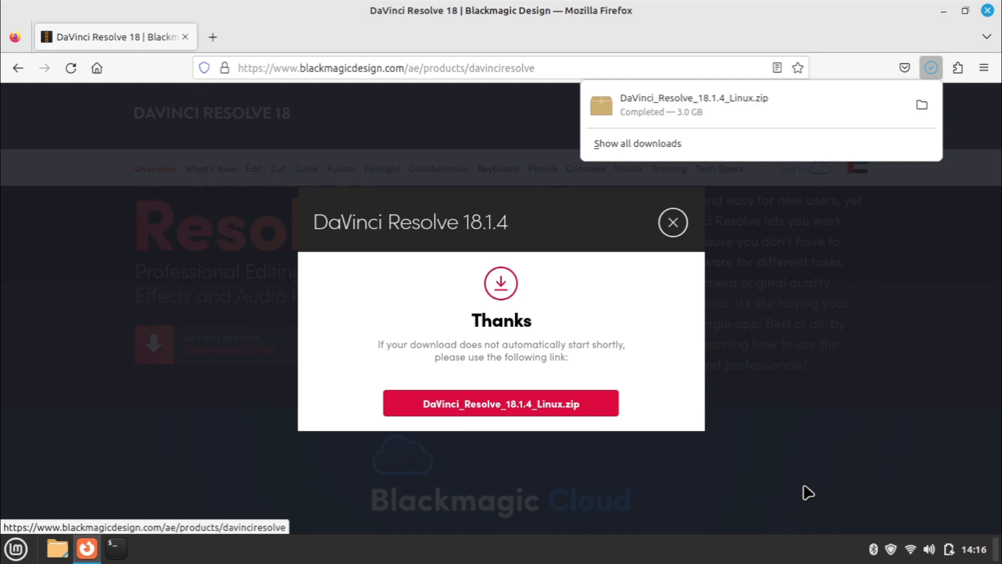
mouse_move(936, 14)
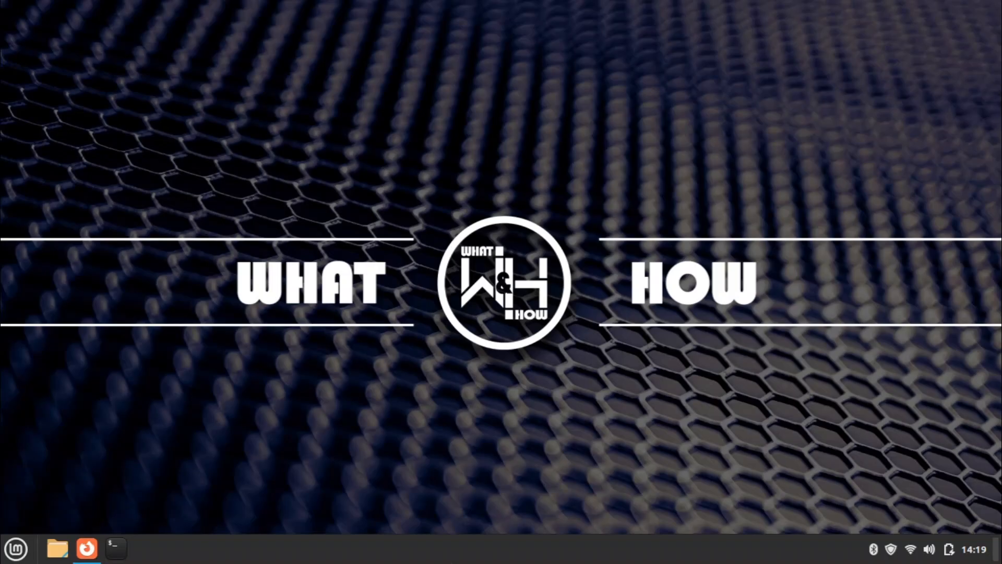
mouse_move(63, 529)
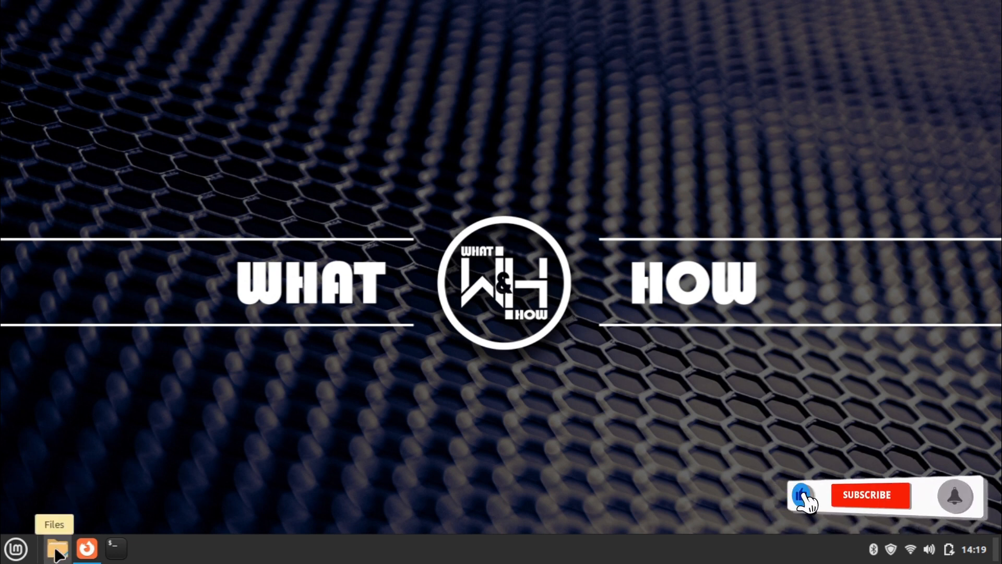
- In Downloads, extract the DaVinci Resolve zip with Extract Here and open the resulting folder
click(57, 547)
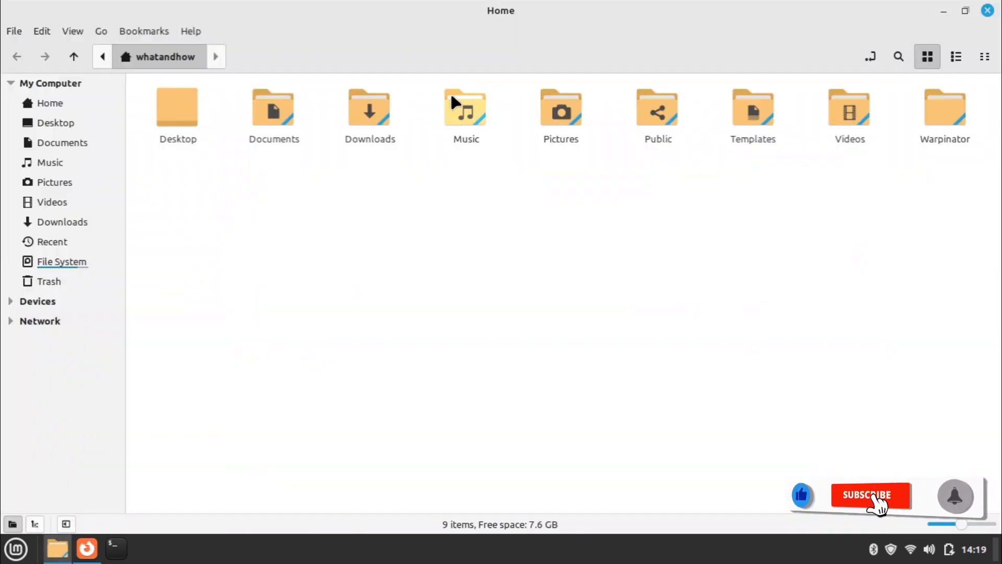
double_click(370, 109)
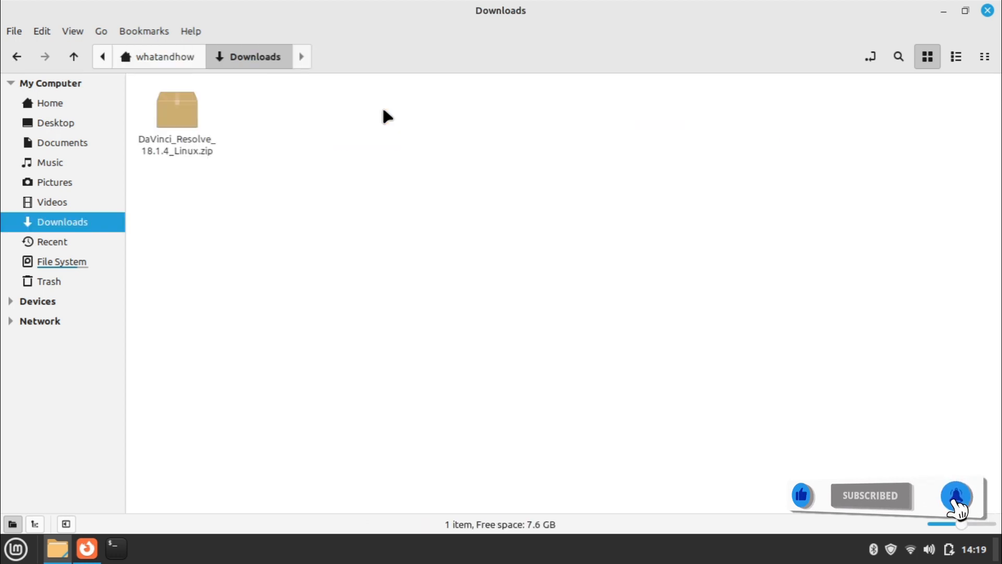
click(176, 122)
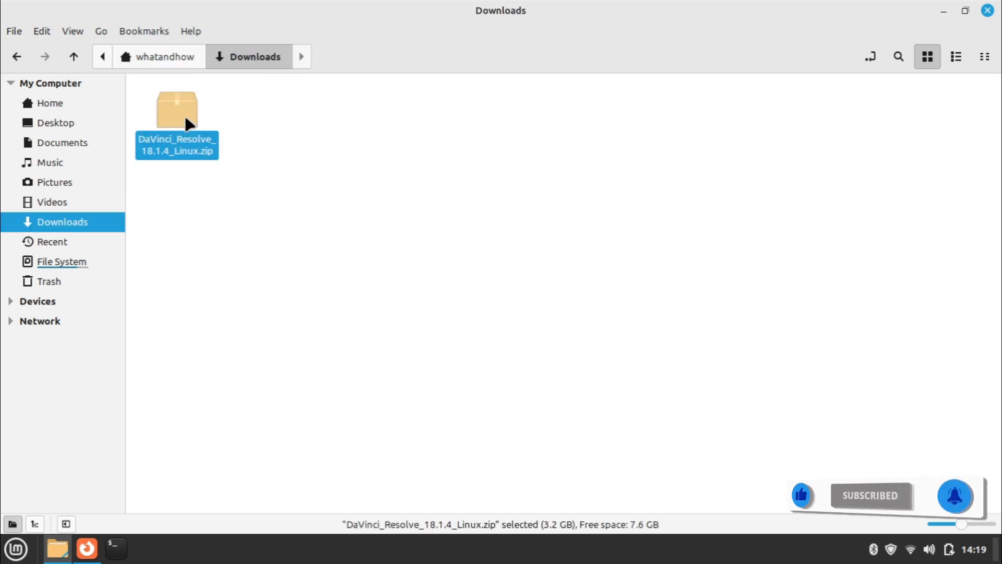
right_click(177, 112)
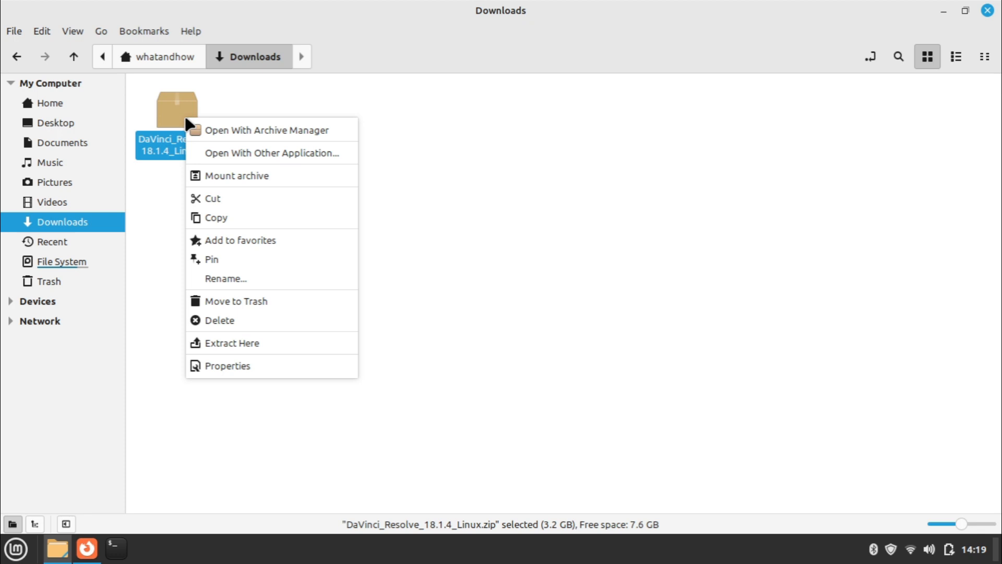
mouse_move(232, 342)
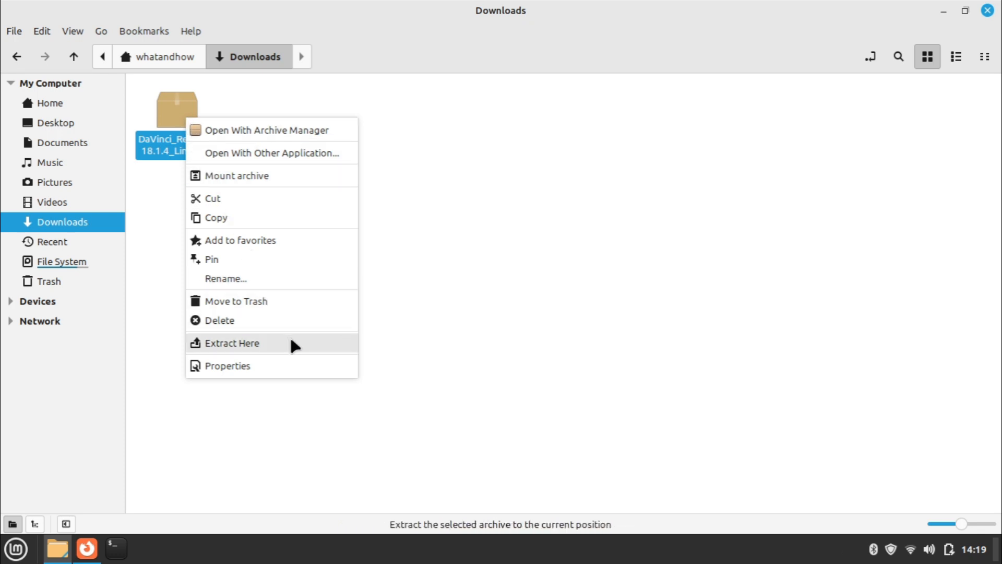
click(232, 343)
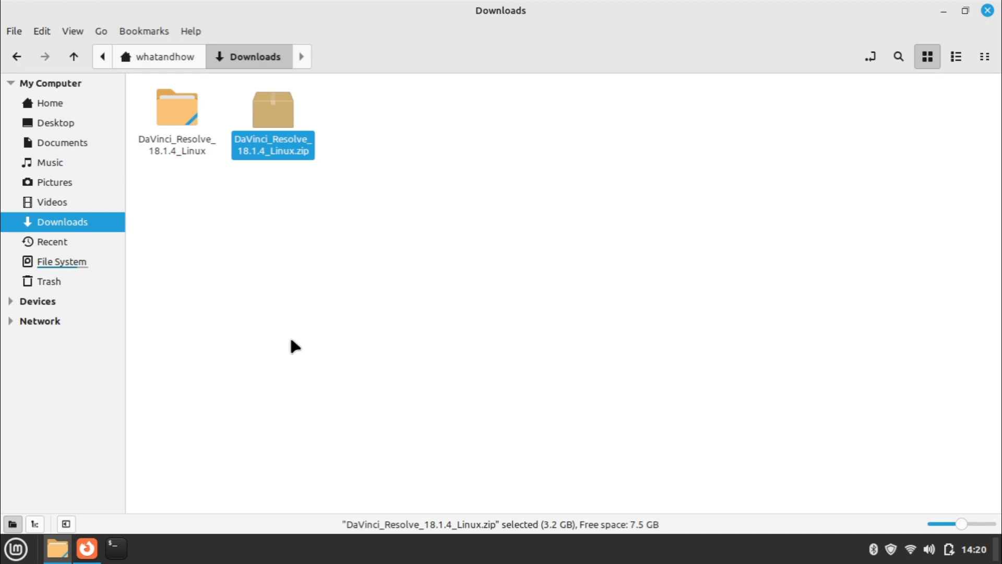
mouse_move(195, 119)
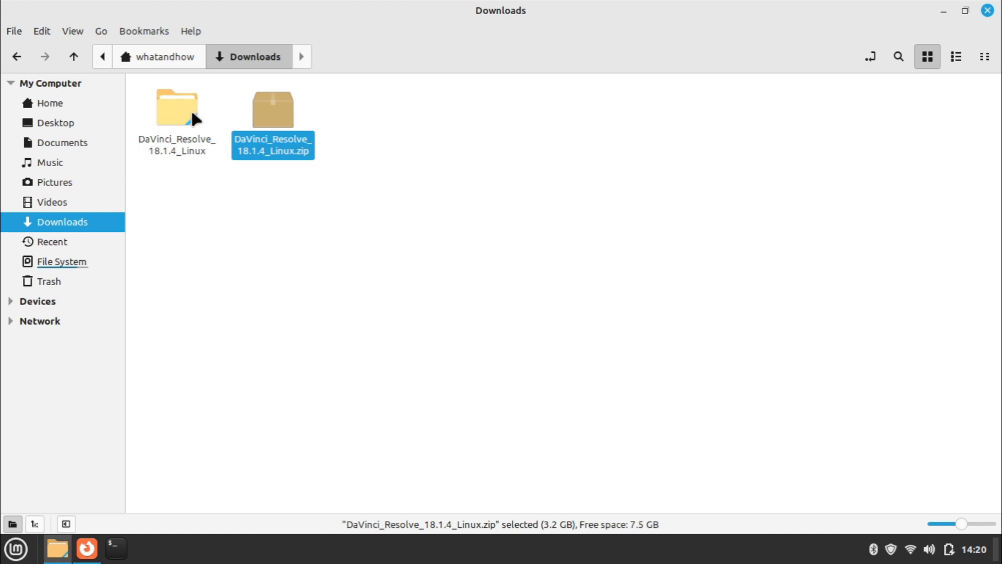
double_click(177, 107)
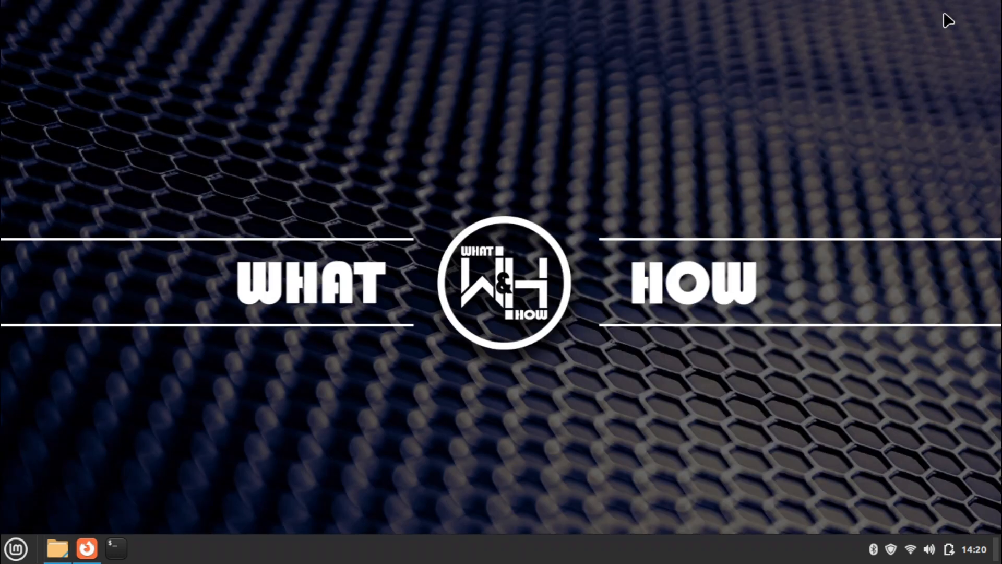
mouse_move(113, 549)
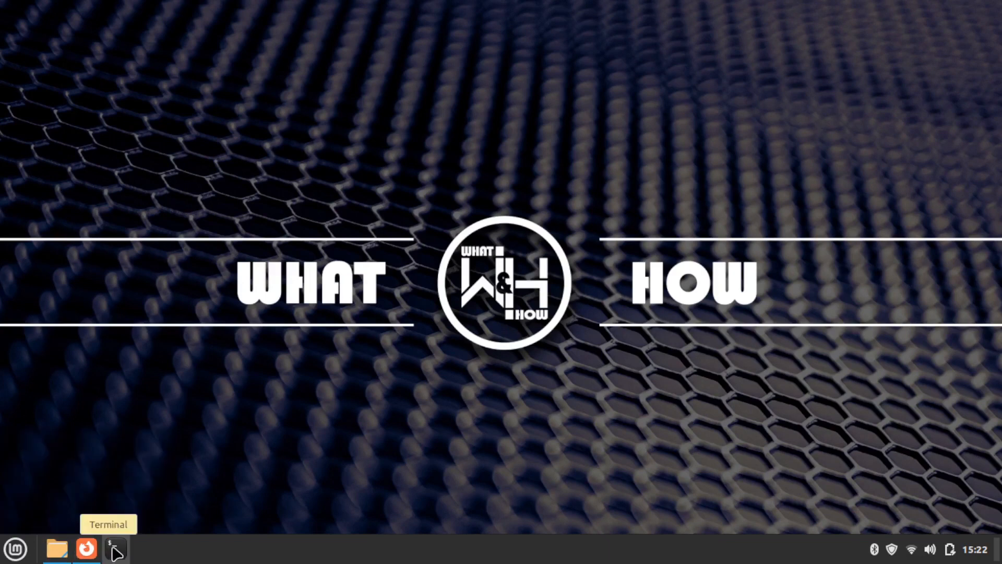
- Change directory into Downloads/ and then DaVinci_Resolve_18.1.4_Linux/ in the terminal
click(114, 549)
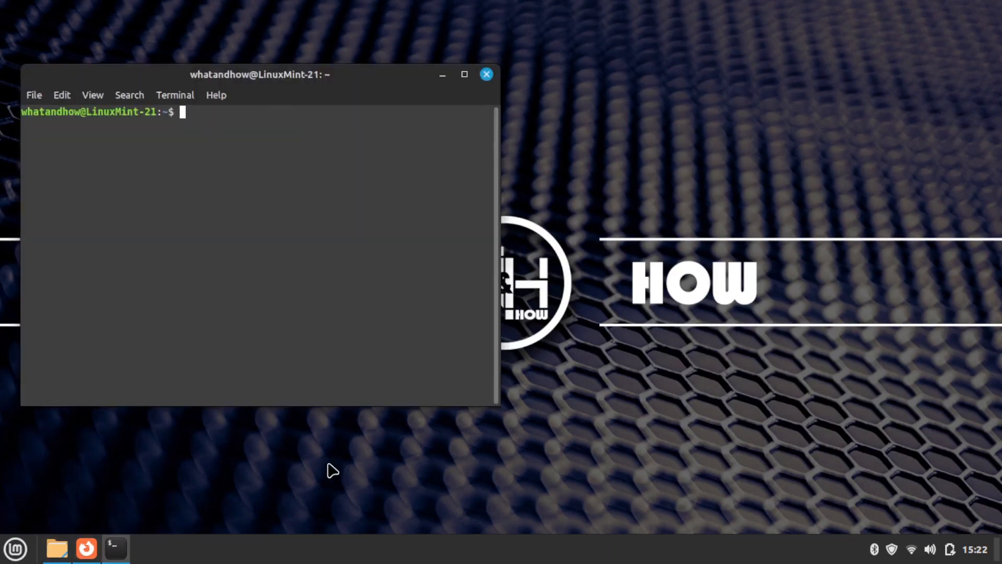
text(cd Downloads/)
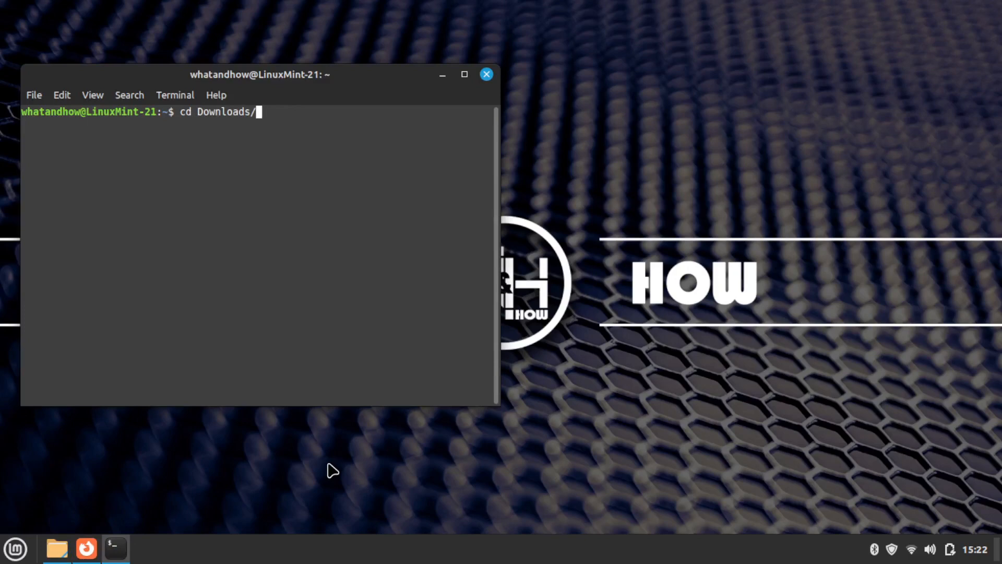
key(Return)
text(ls)
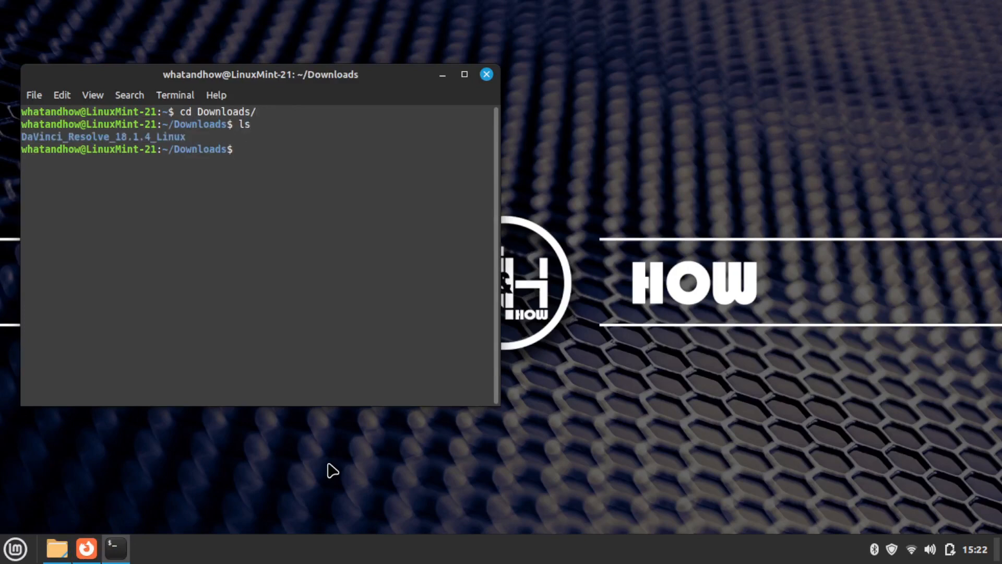
text(cd DaVinci_Resolve_18.1.4_Linux/)
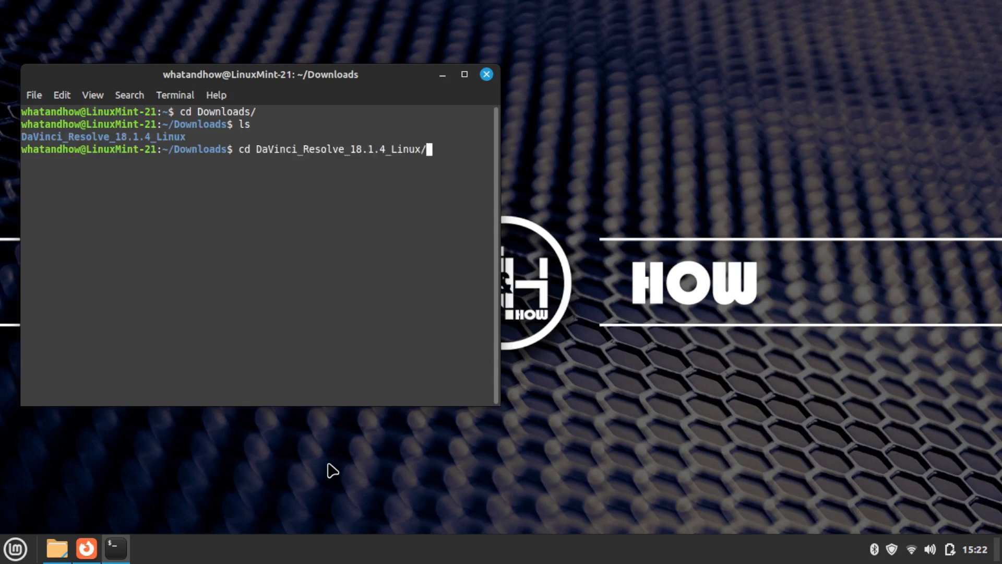
key(Return)
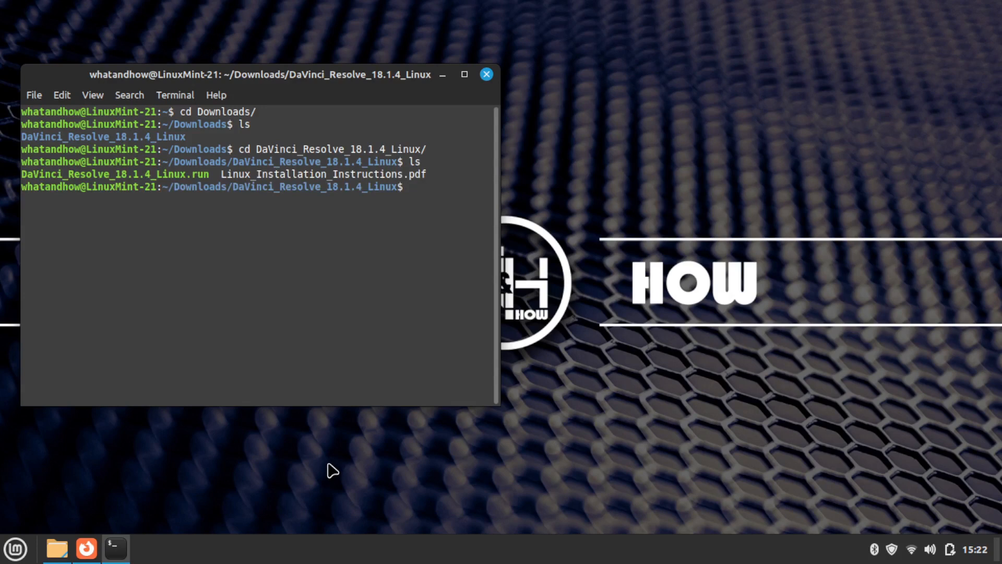
- Run sudo chmod +x on DaVinci_Resolve_18.1.4_Linux.run and enter the administrator password
text(sudo chmod +x)
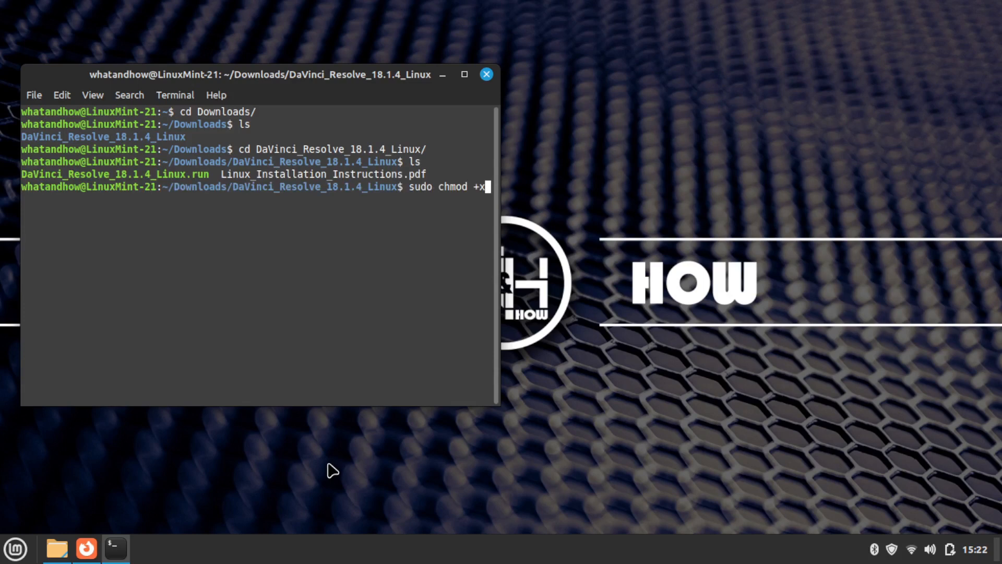
text(D)
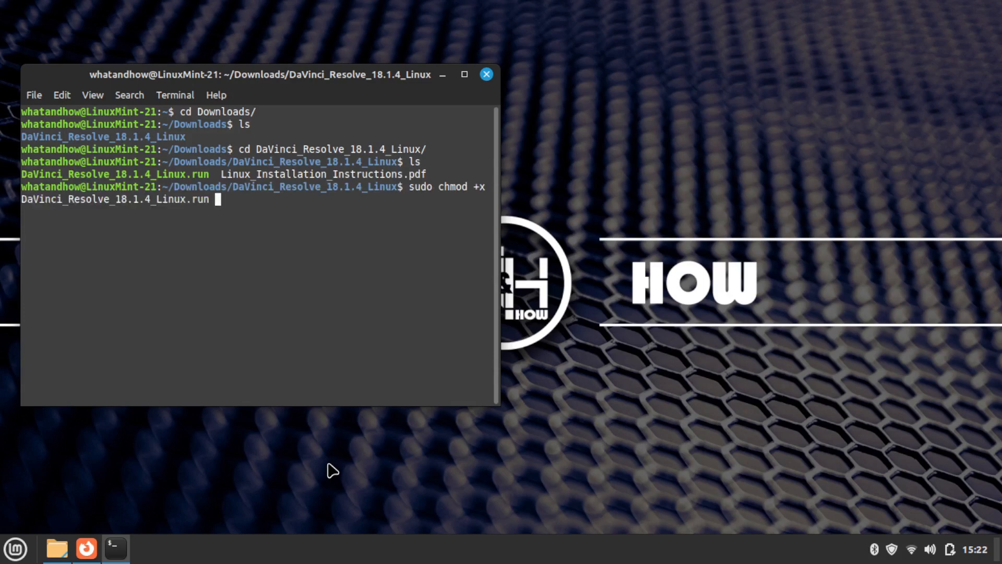
key(Return)
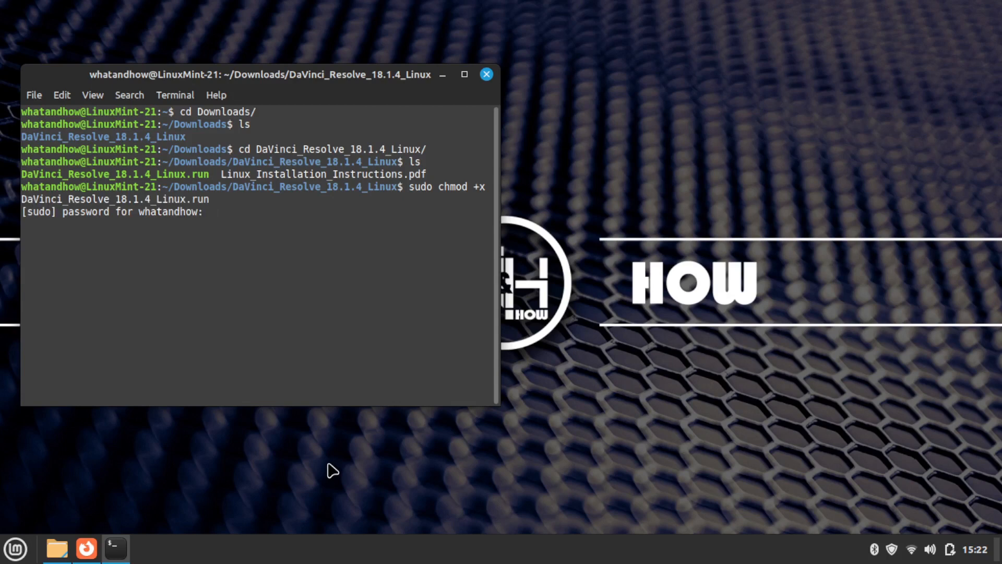
text(******)
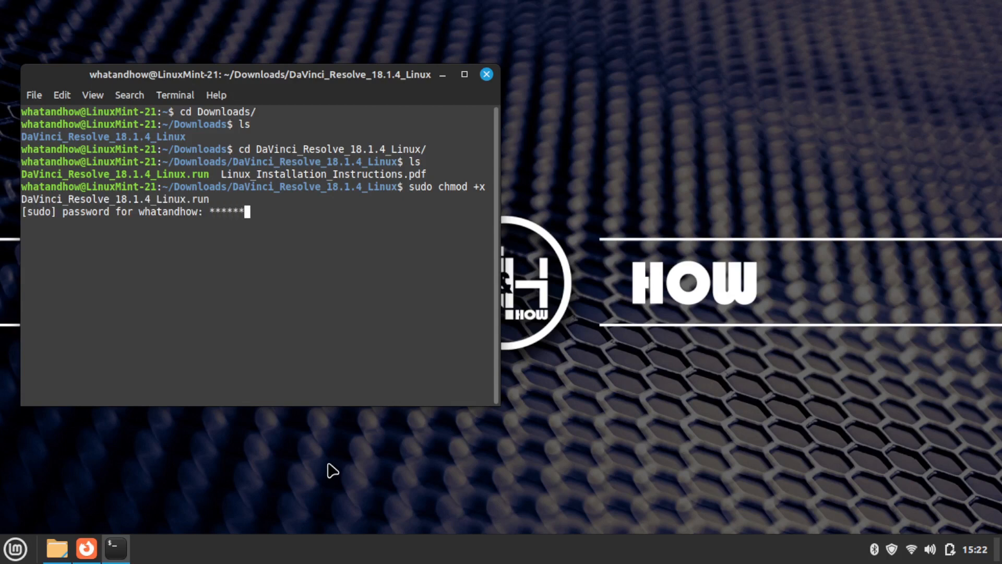
key(Return)
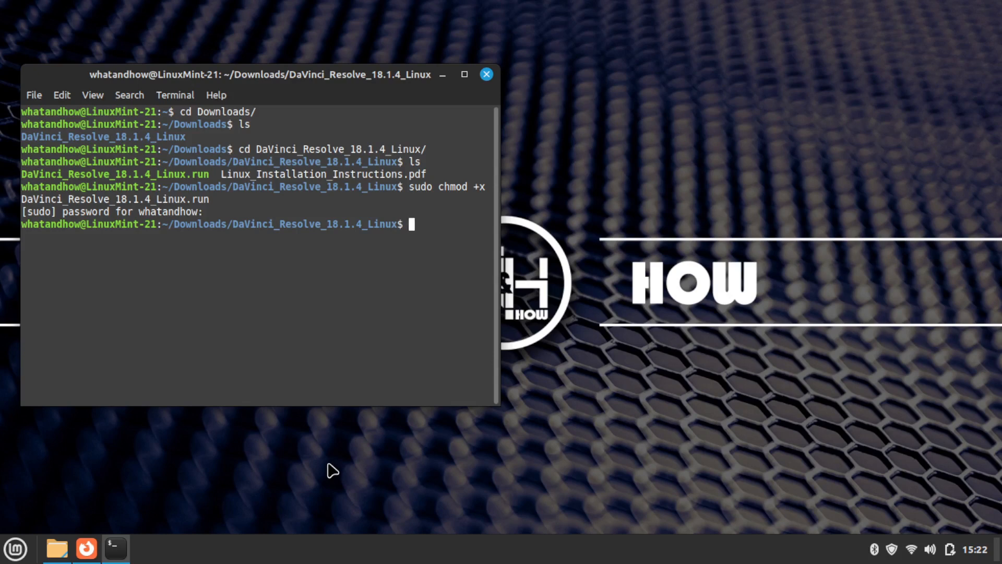
text(sudo)
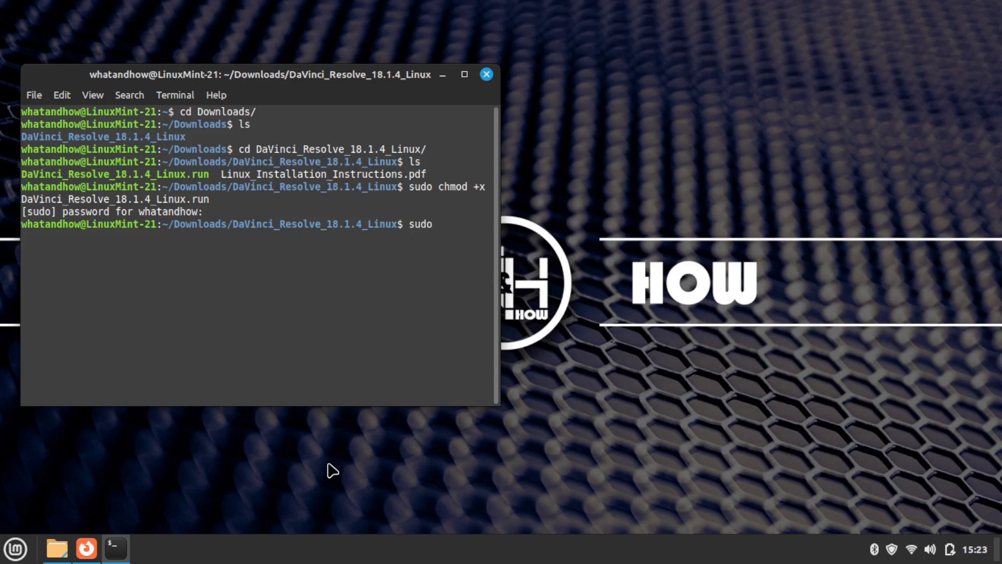
- Run sudo ./DaVinci_Resolve_18.1.4_Linux.run to launch the installer wizard
text(./DaVinci_Resolve_18.1.4_Linux.run)
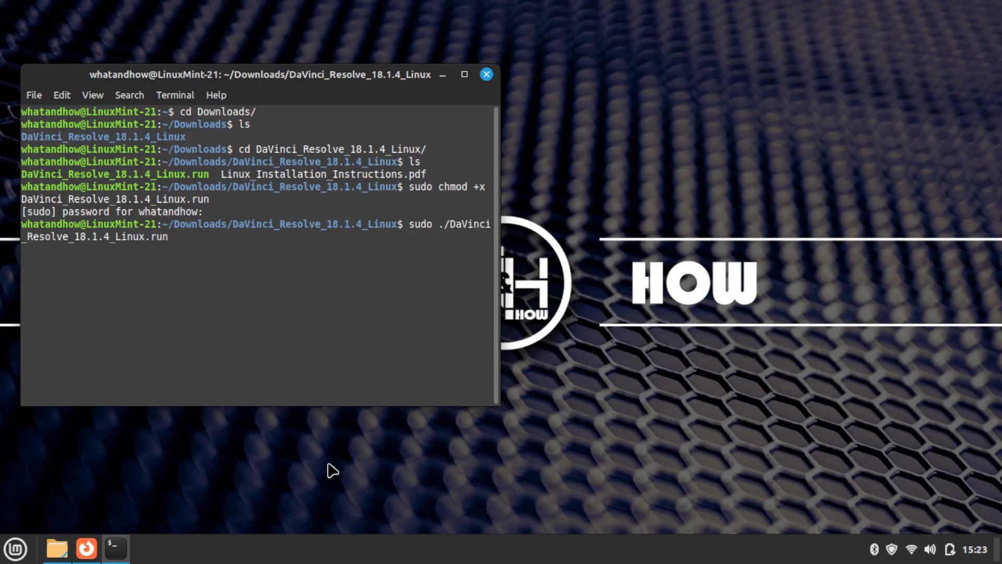
key(Return)
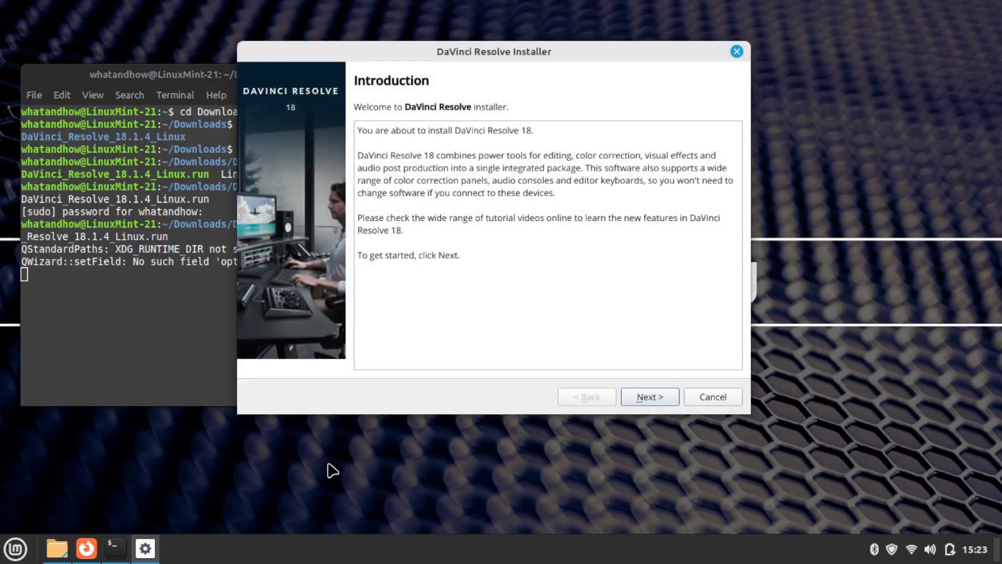
mouse_move(545, 347)
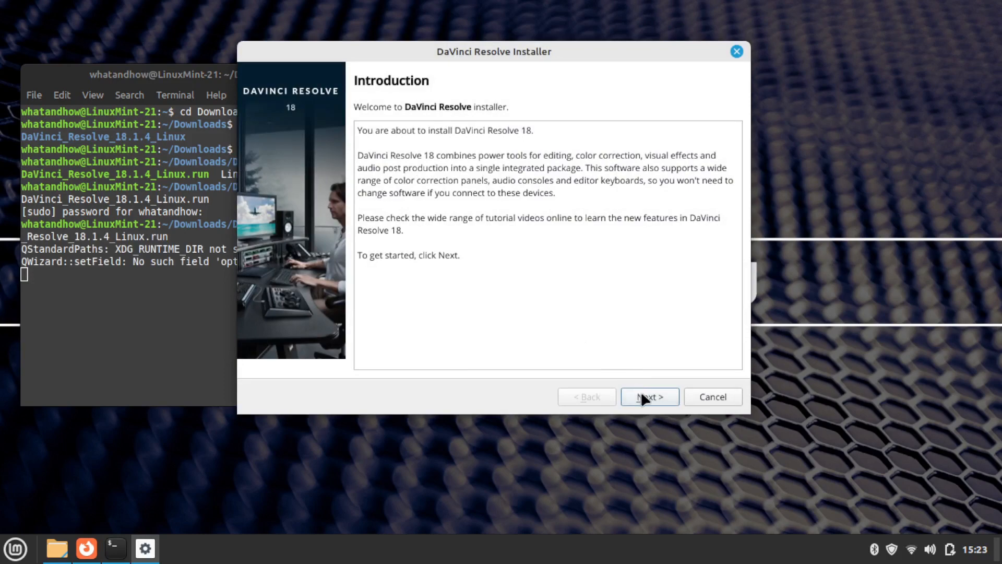
- Pass Introduction and Read Me, agree to the license, install, then click Finish
click(649, 396)
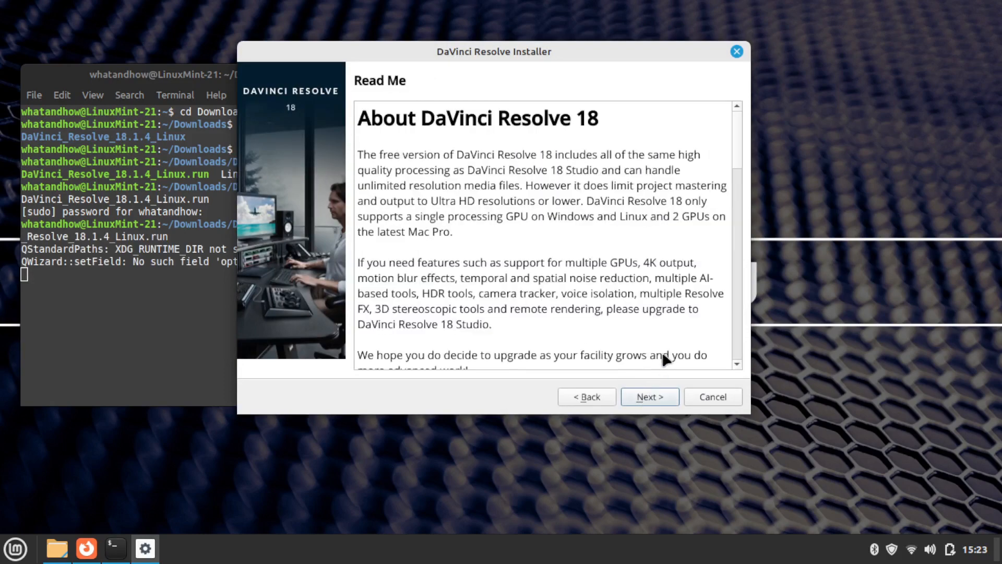
click(650, 396)
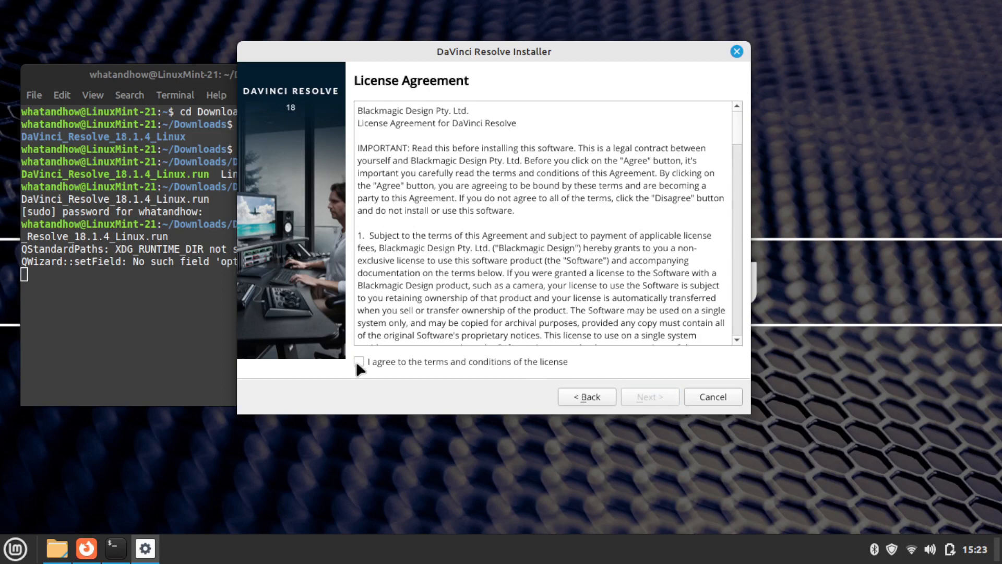
click(359, 362)
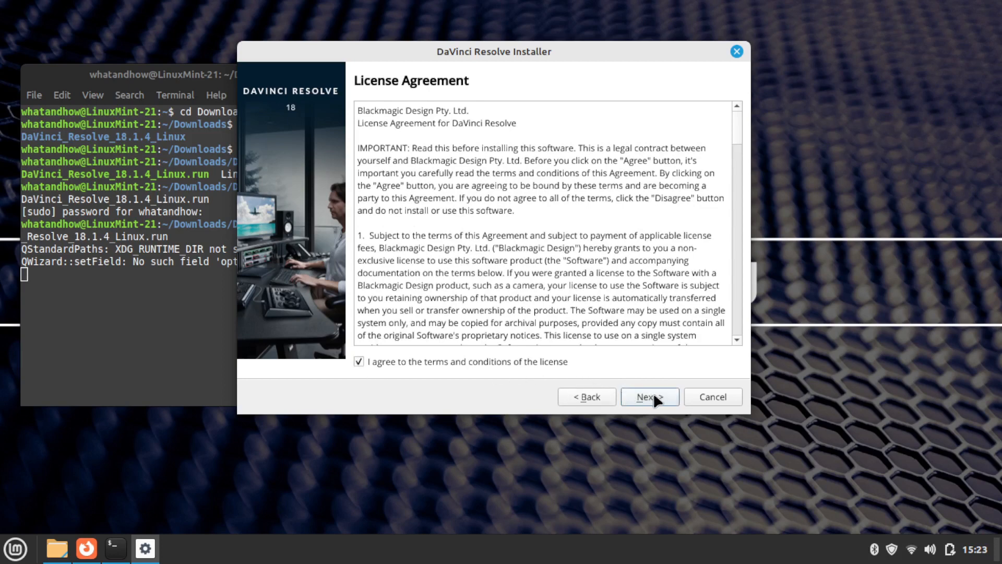
click(650, 396)
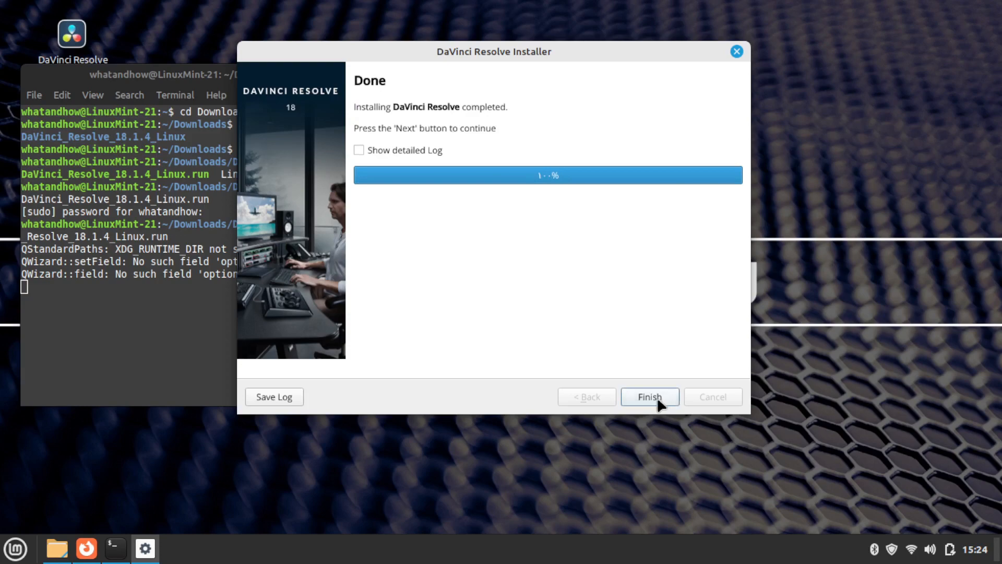
click(649, 396)
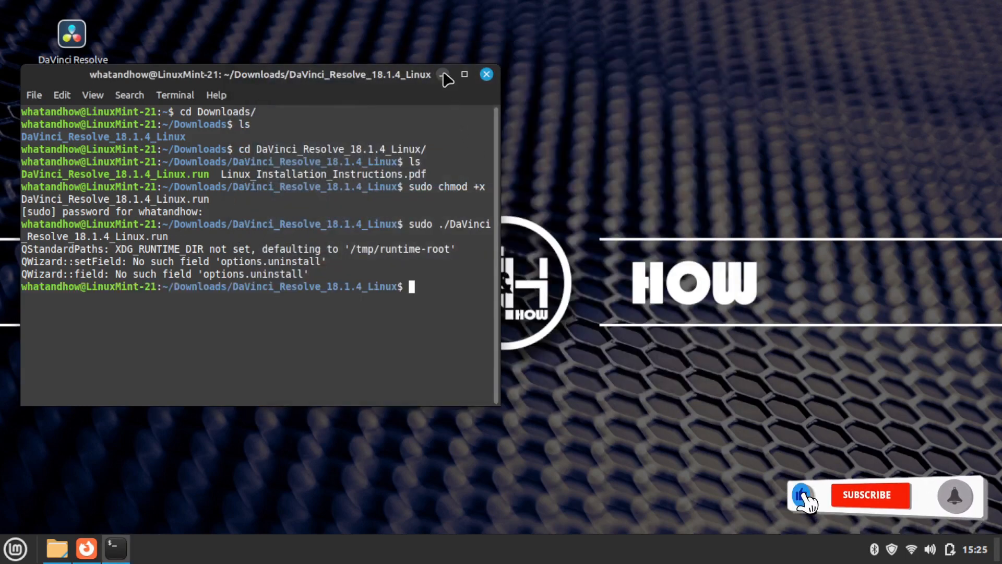
- Close the terminal window to reveal the desktop's DaVinci Resolve shortcut
click(486, 73)
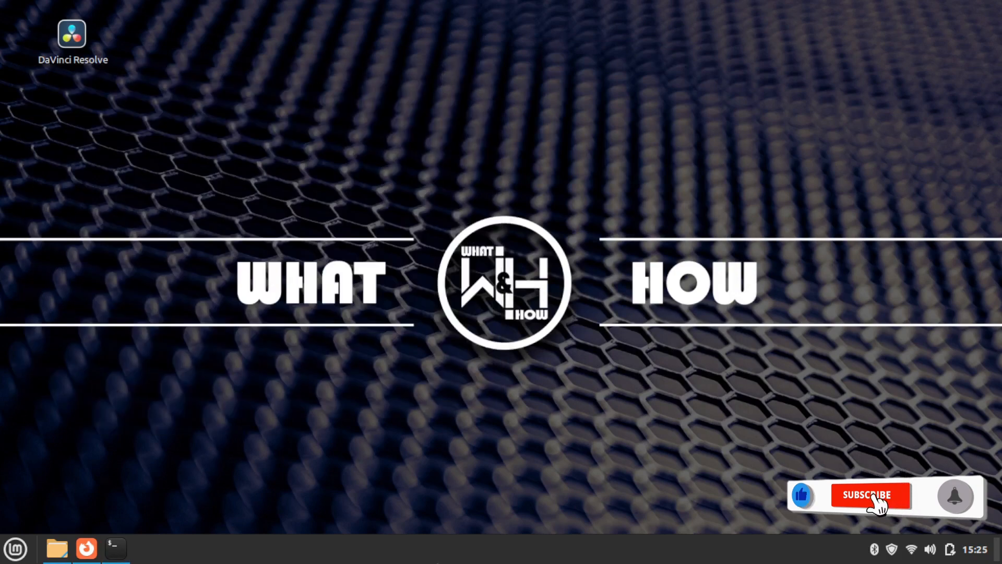
click(870, 495)
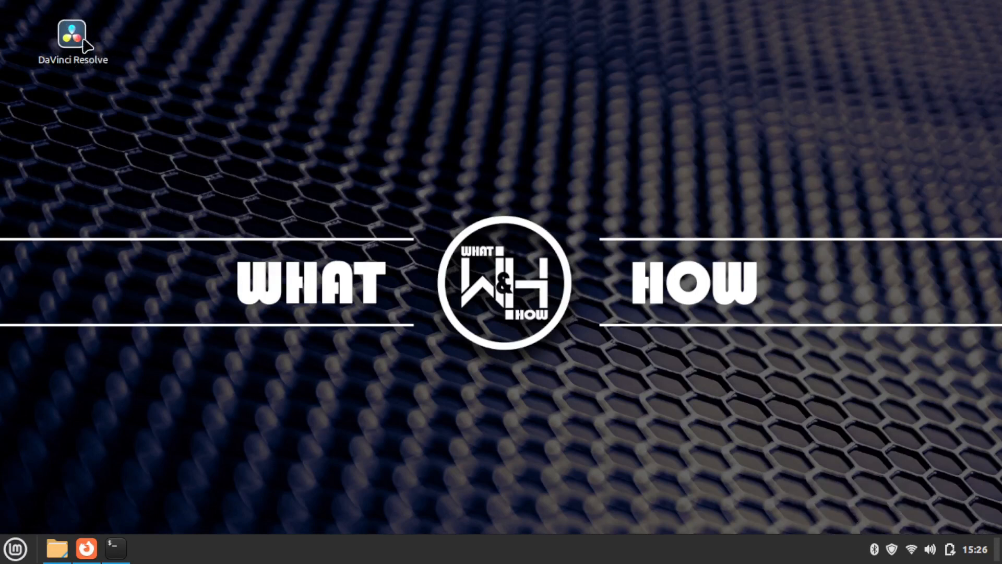
- Open the Cinnamon Menu and type 'da' in its search to list DaVinci Resolve
click(15, 549)
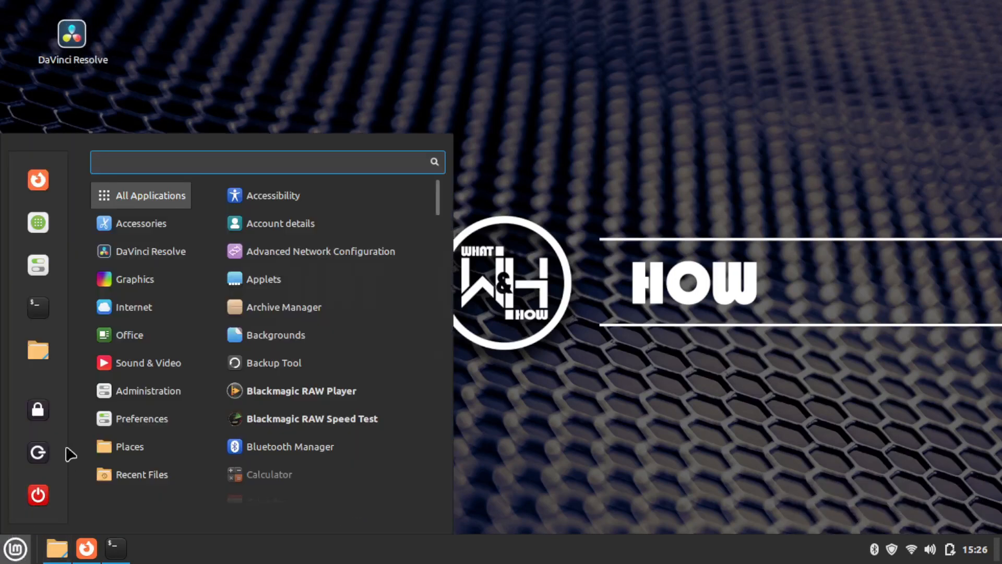
click(141, 251)
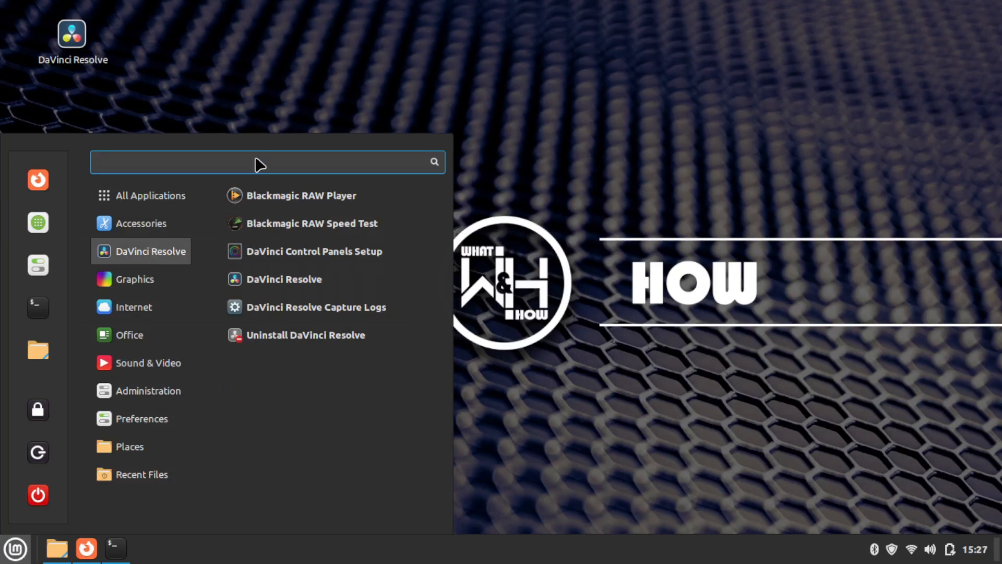
text(da)
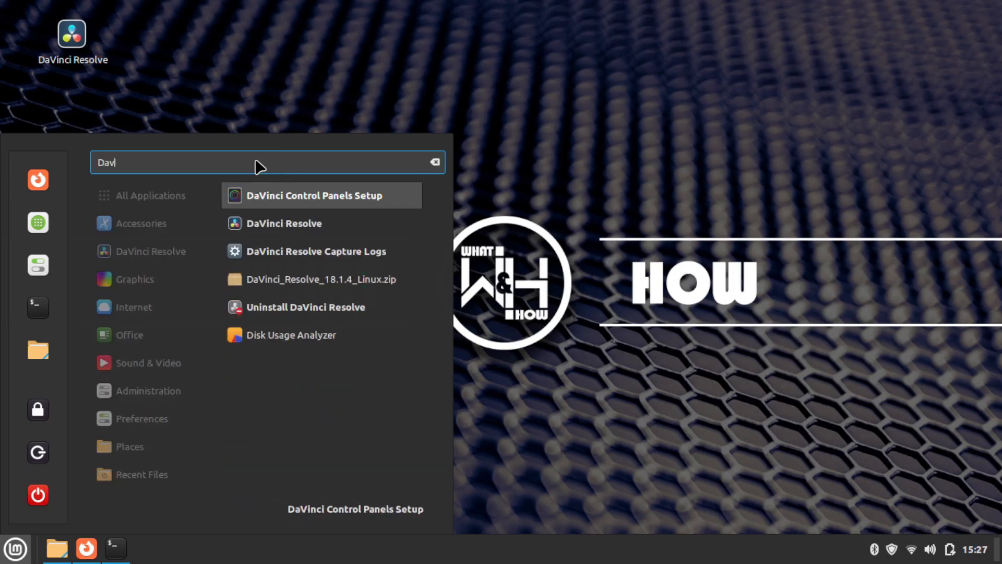
mouse_move(284, 223)
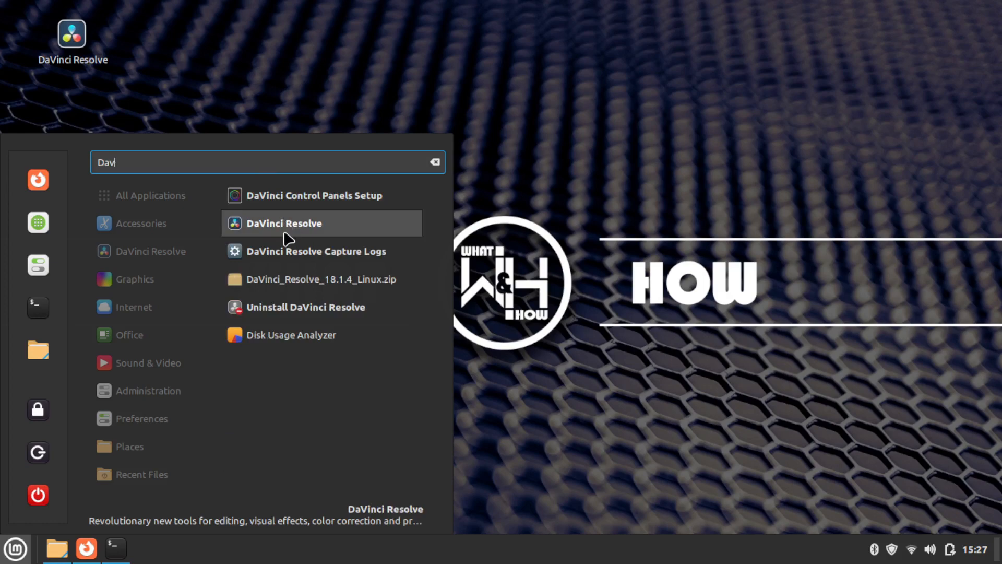
mouse_move(303, 227)
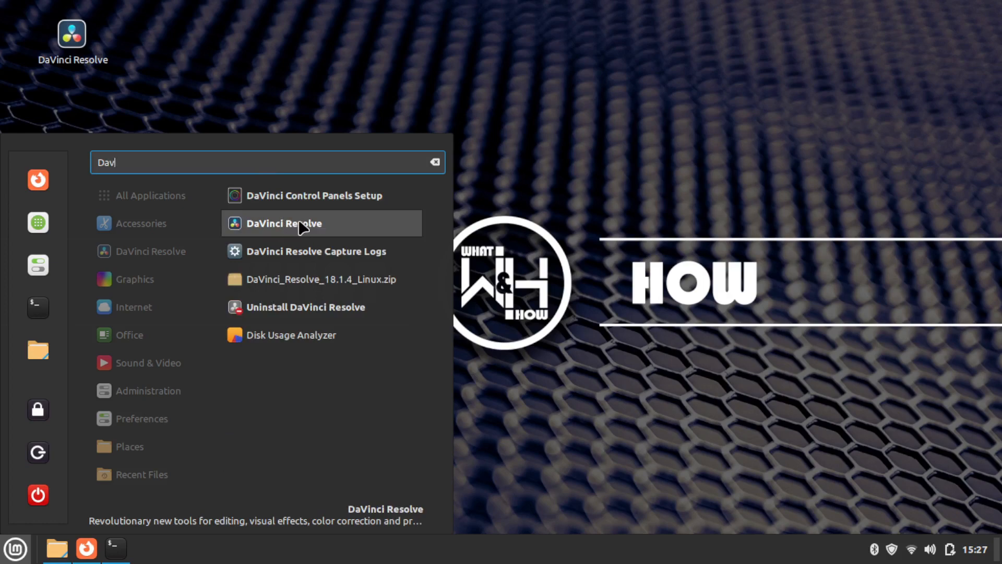